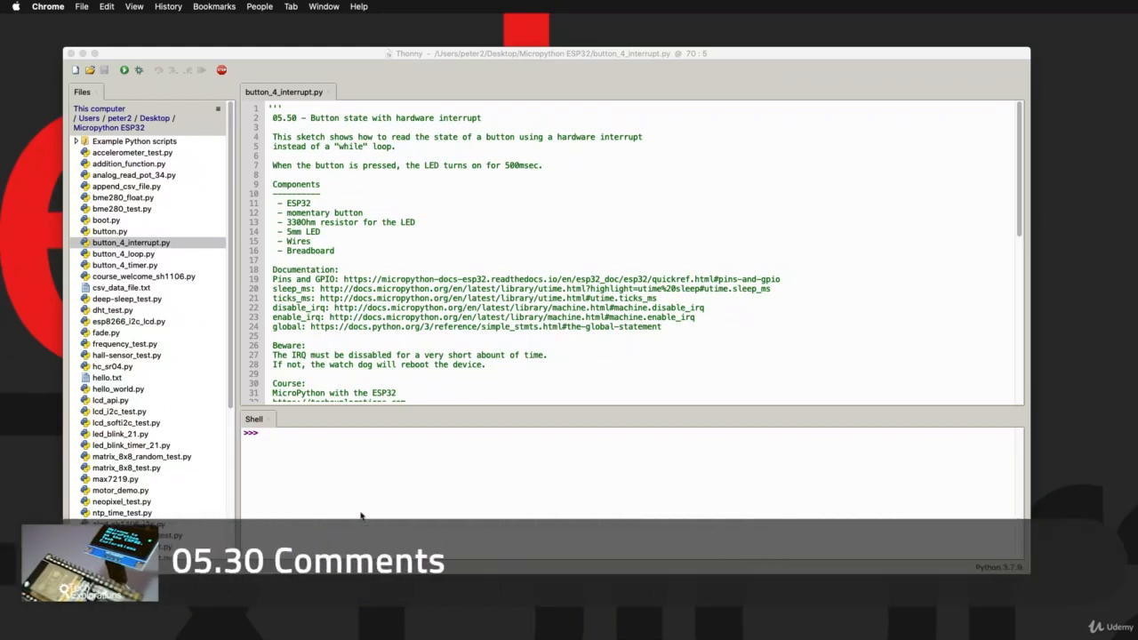
mouse_move(402, 206)
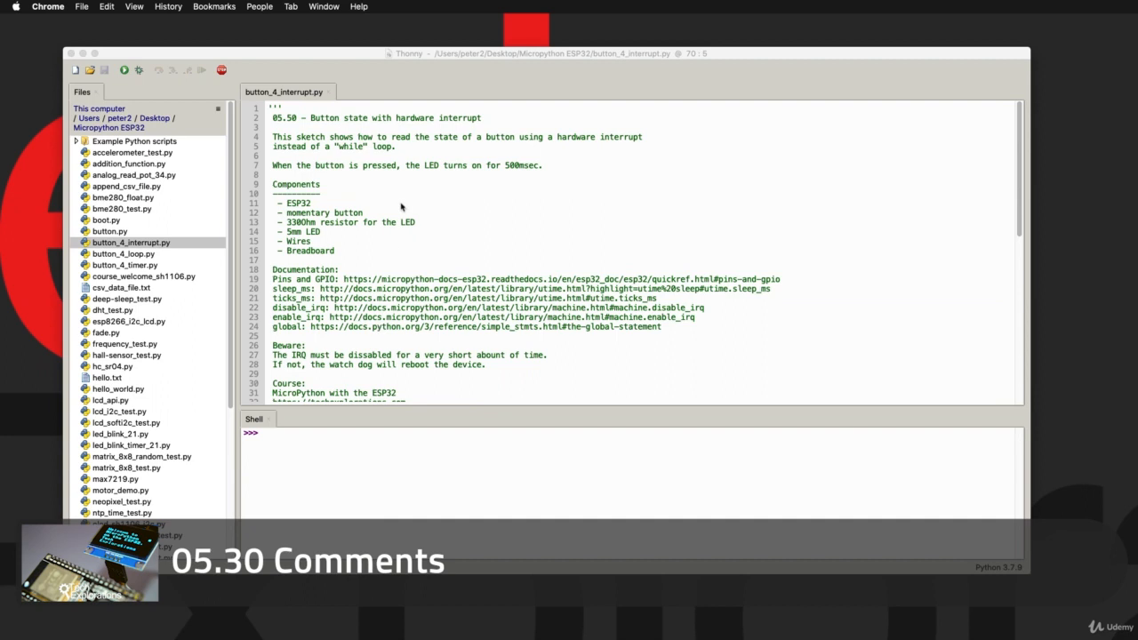
mouse_move(400, 228)
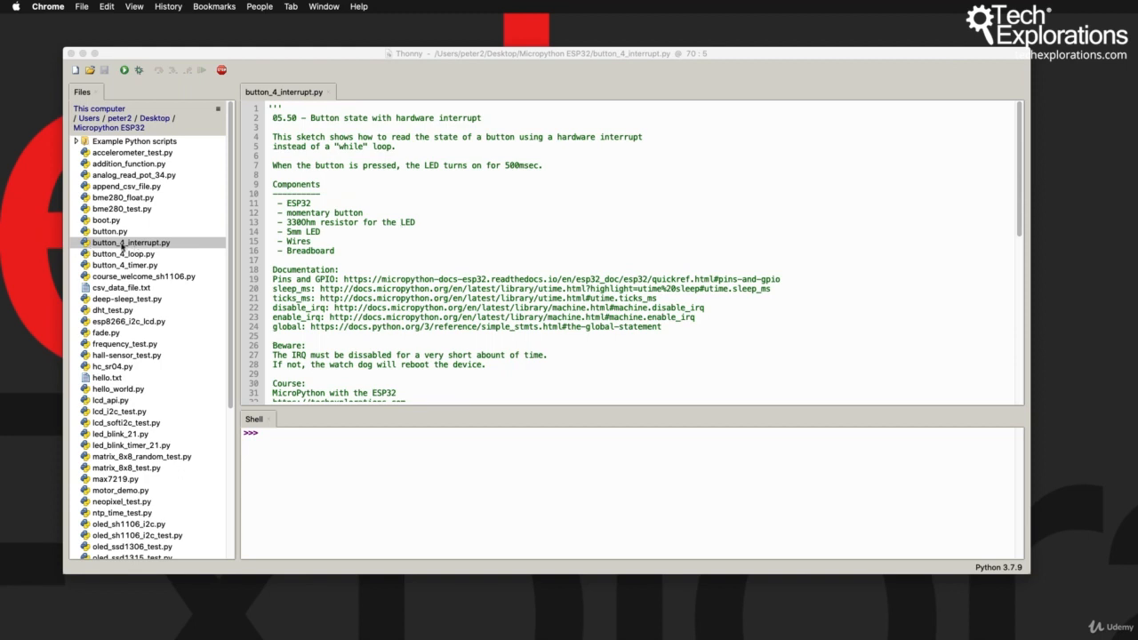
mouse_move(302, 271)
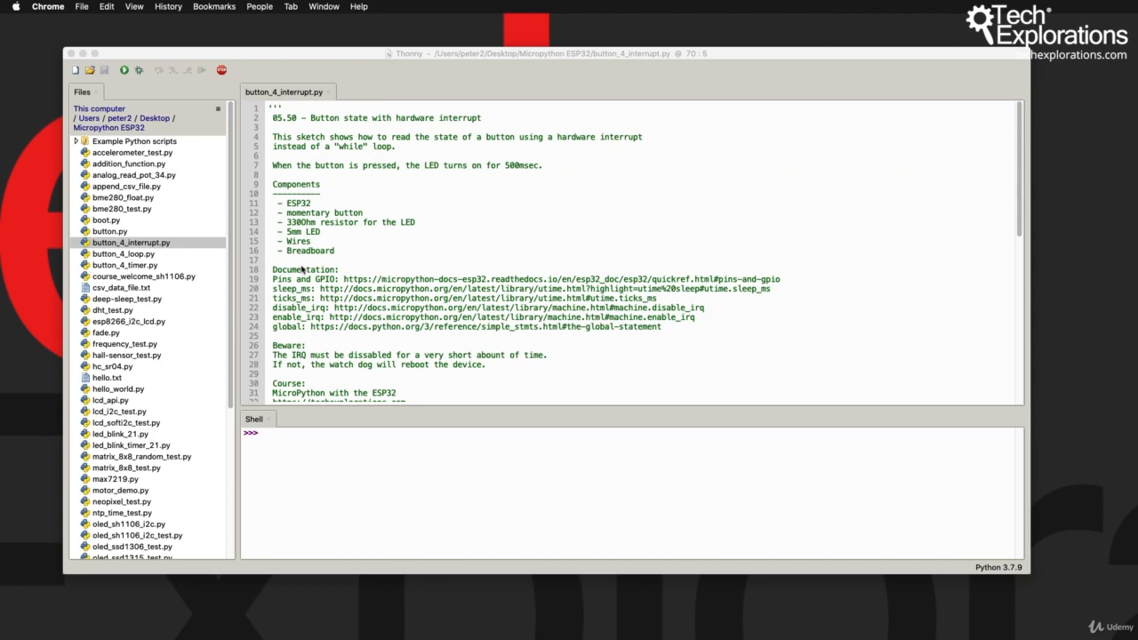
mouse_move(323, 242)
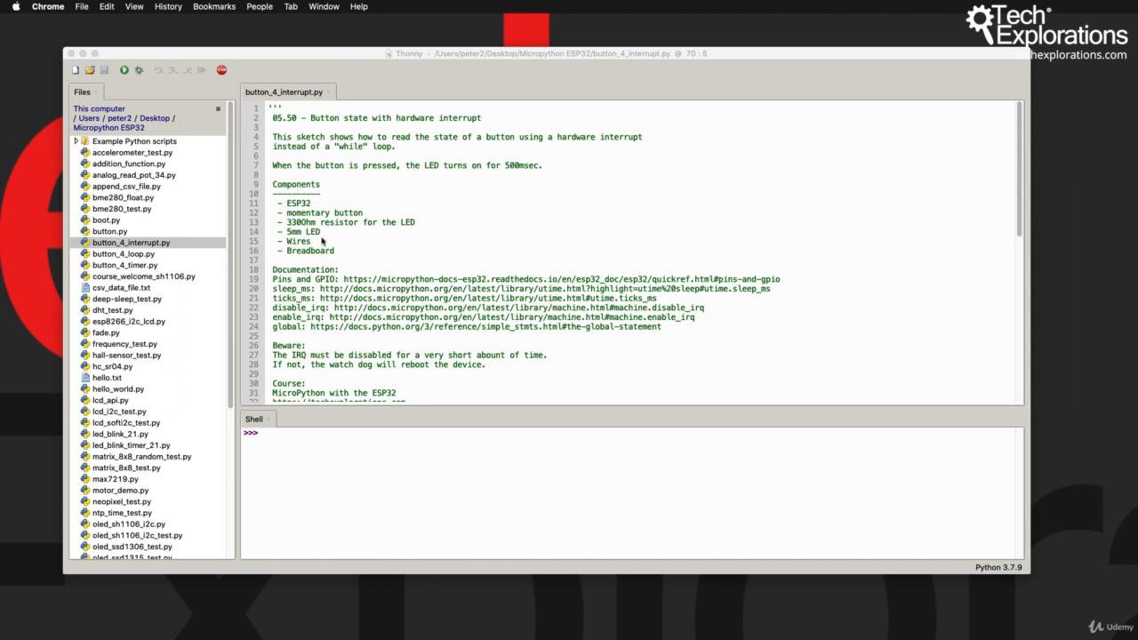
Highlight the triple-quoted header, then position for a new '# a comment' line above the LED setup.
scroll("down", 3)
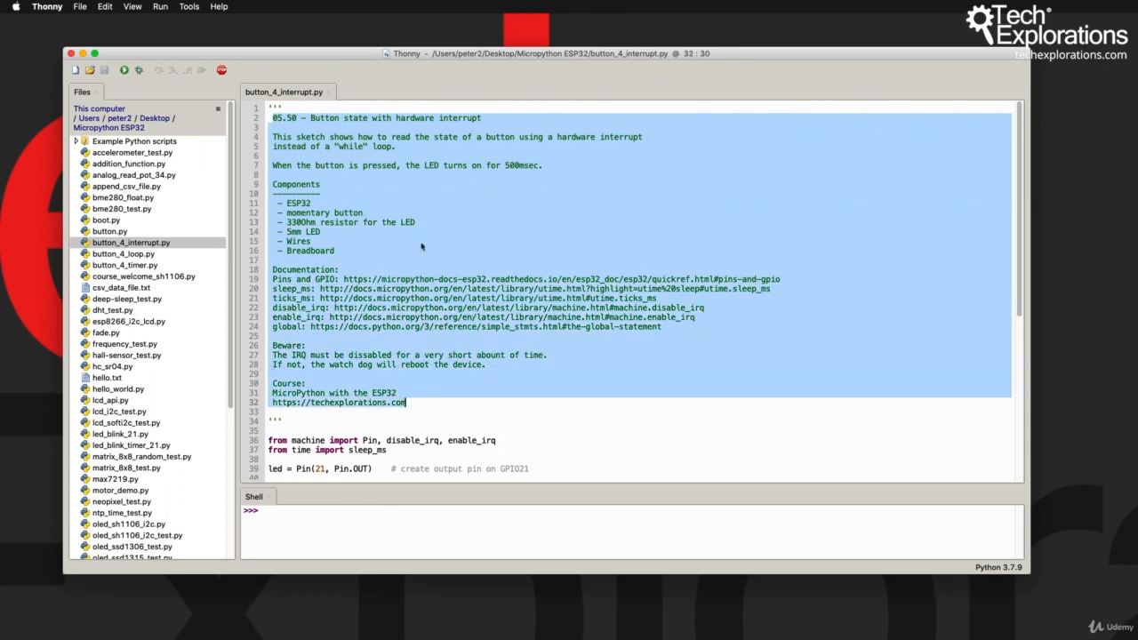
left_click(274, 128)
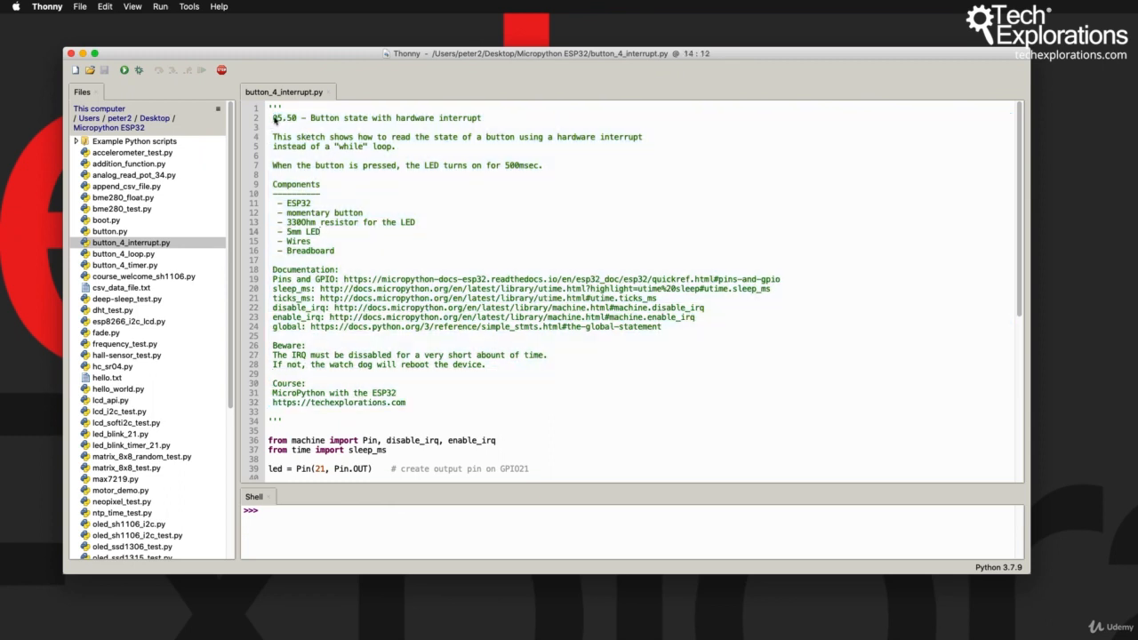
left_click_drag(274, 117, 406, 401)
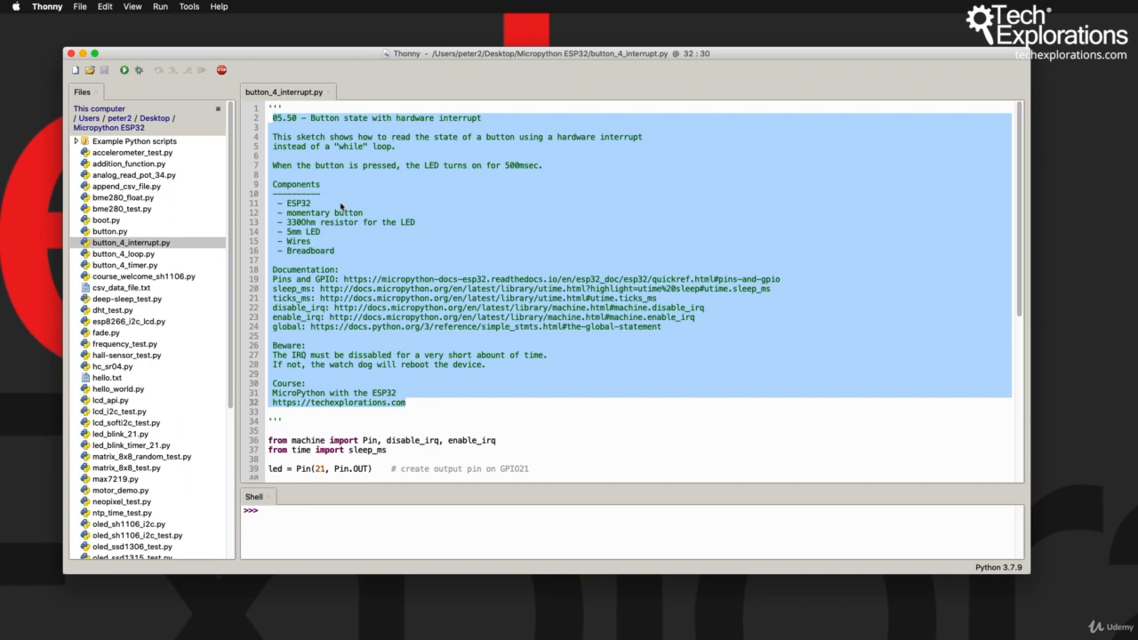
left_click(406, 401)
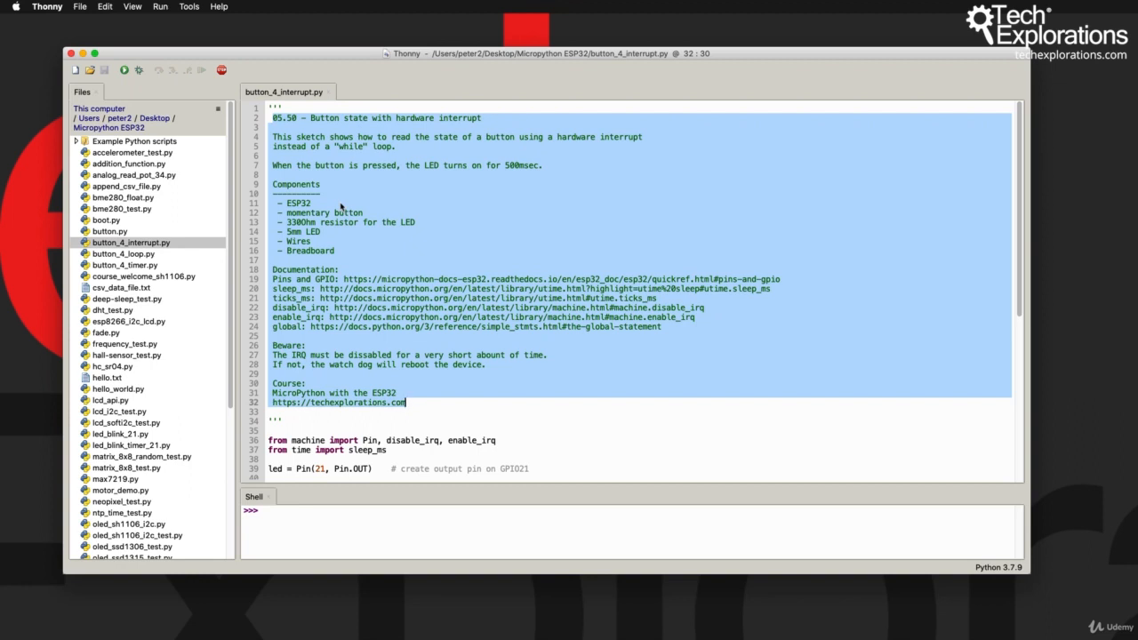
mouse_move(313, 146)
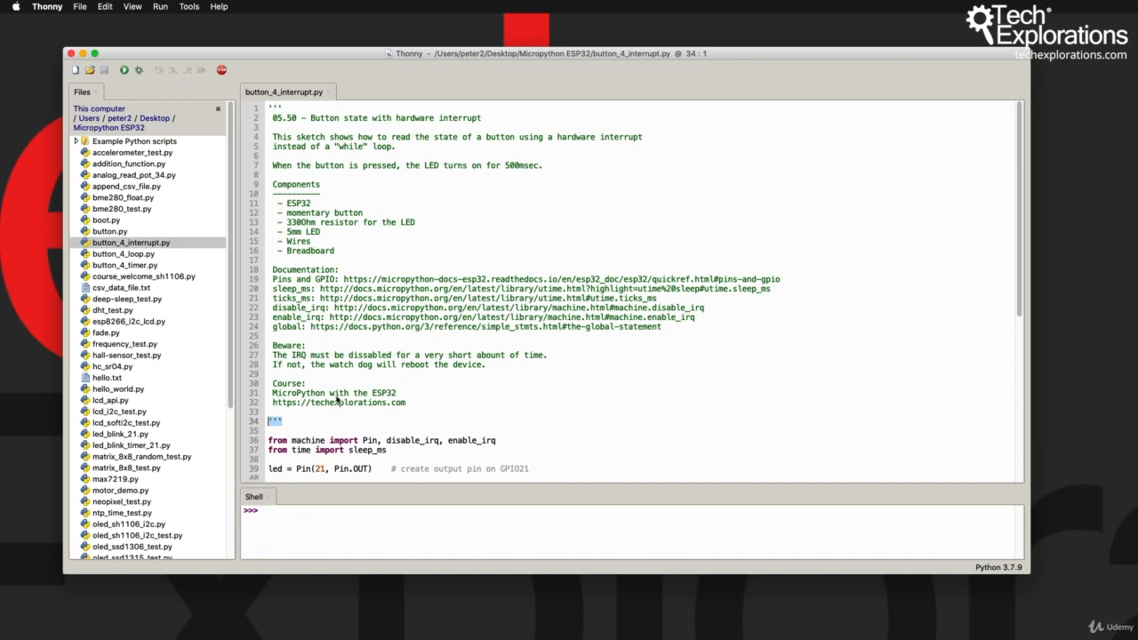
mouse_move(324, 113)
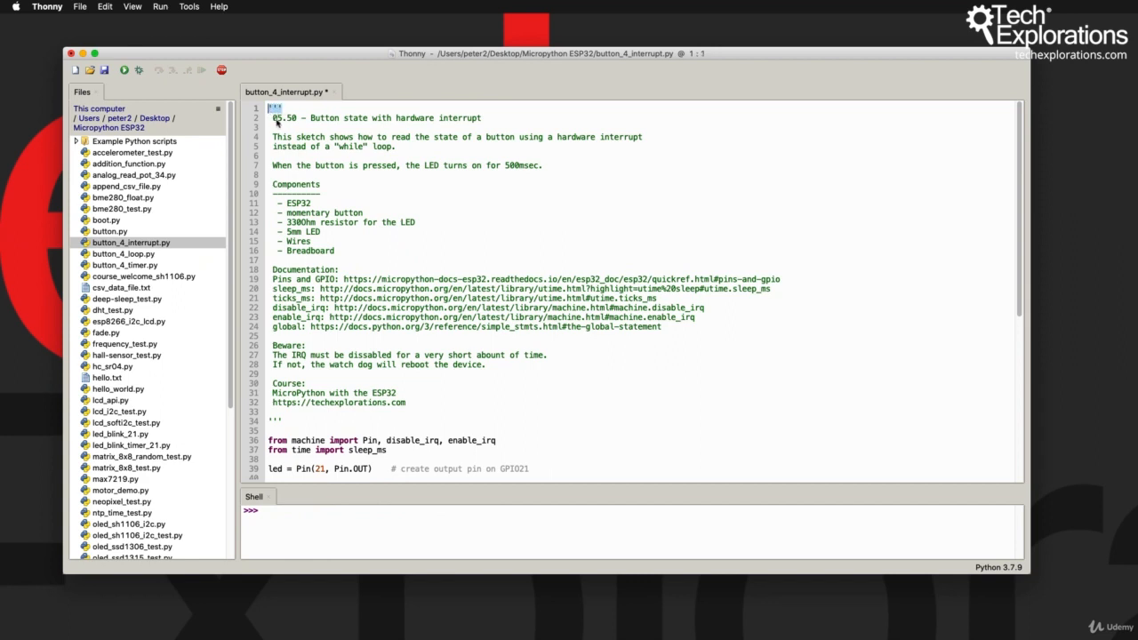
left_click_drag(273, 109, 376, 223)
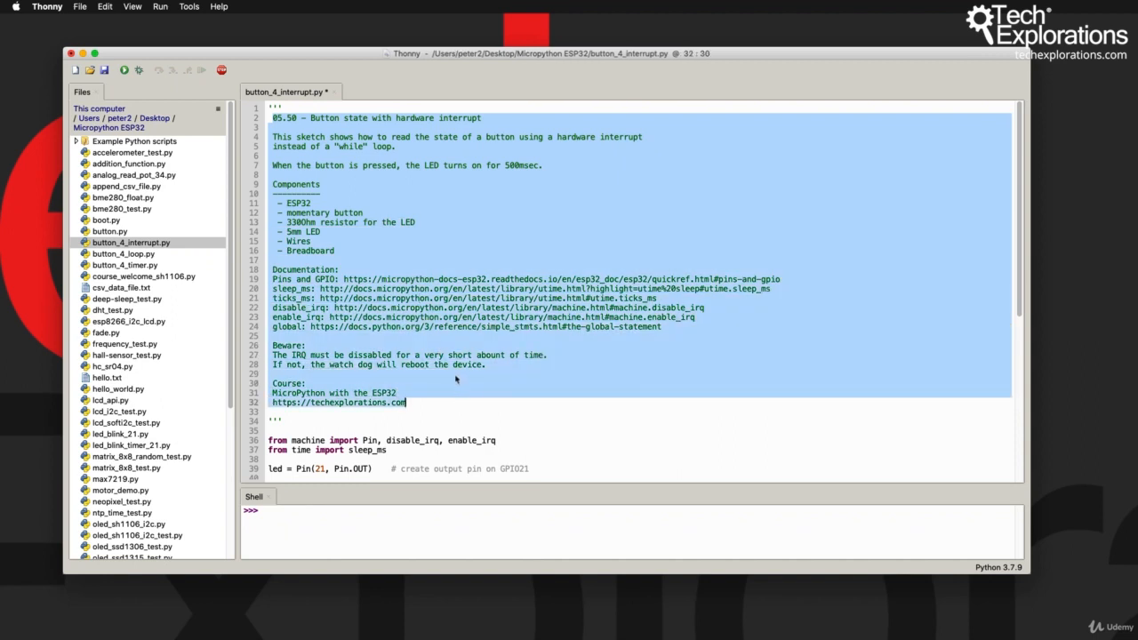
scroll("down", 3)
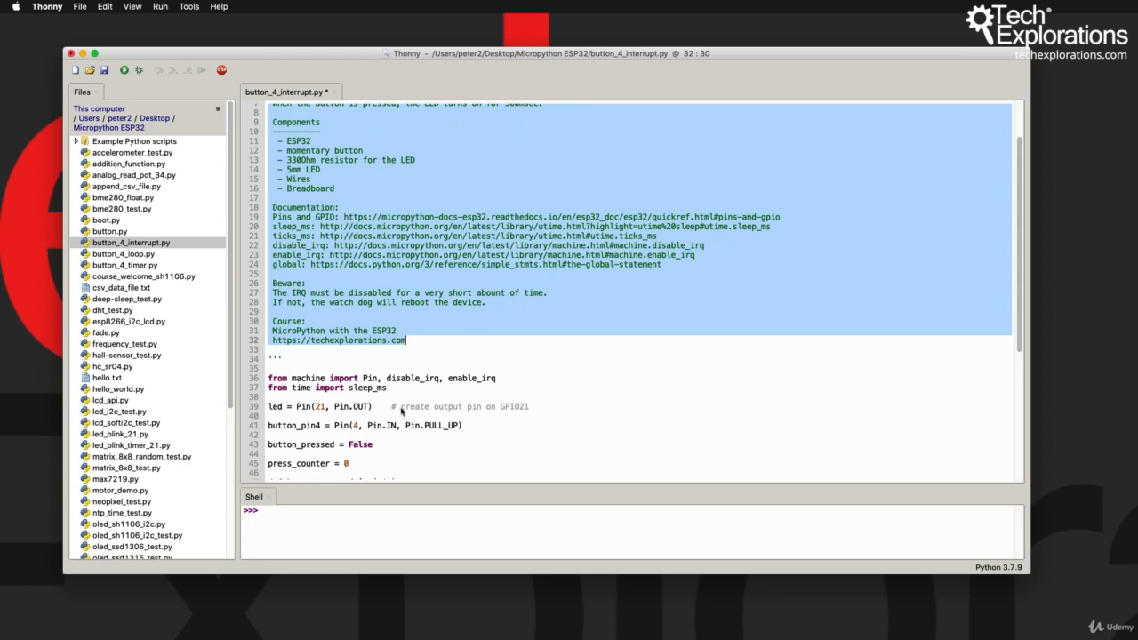
left_click(395, 405)
type("# A comment")
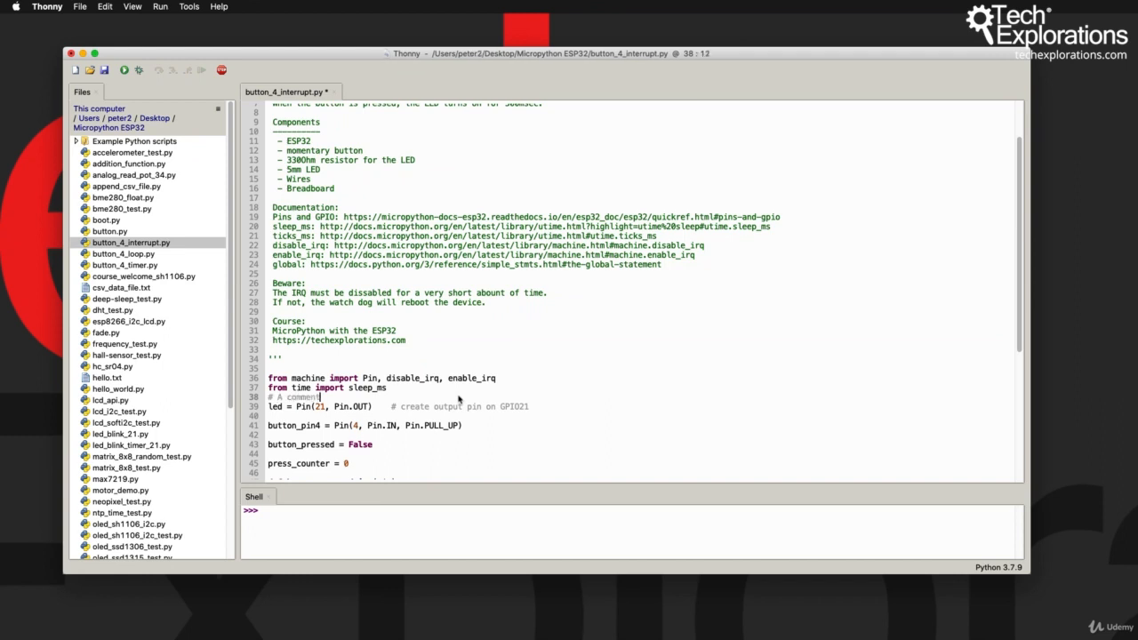
Append '# embedded comment' to the end of the button_pin4 = Pin(...) line.
left_click(523, 427)
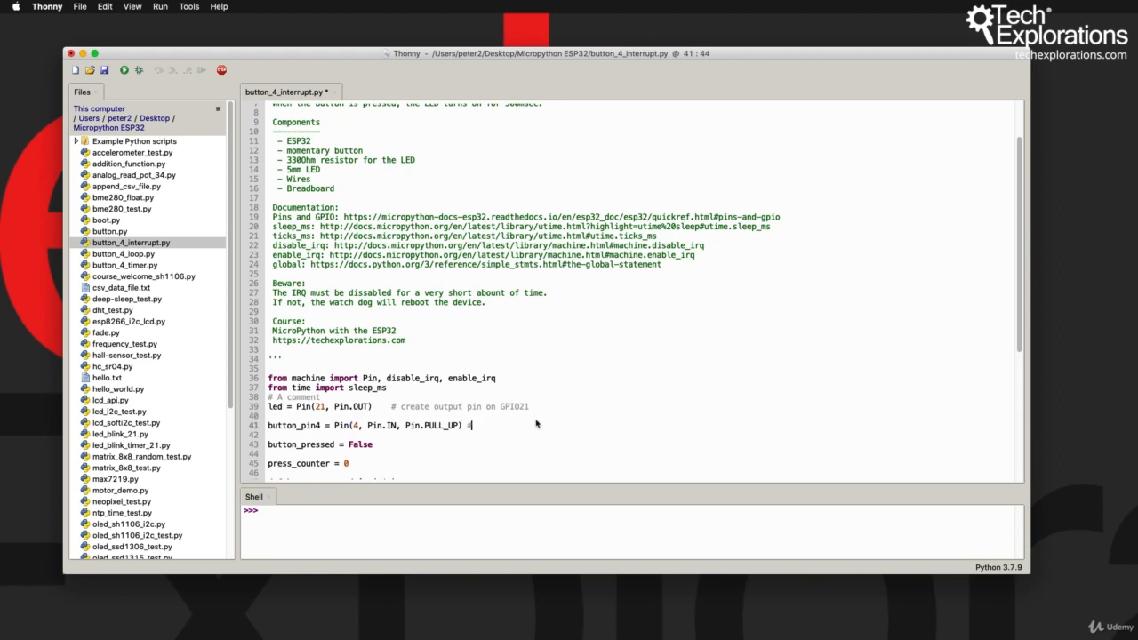
type("#")
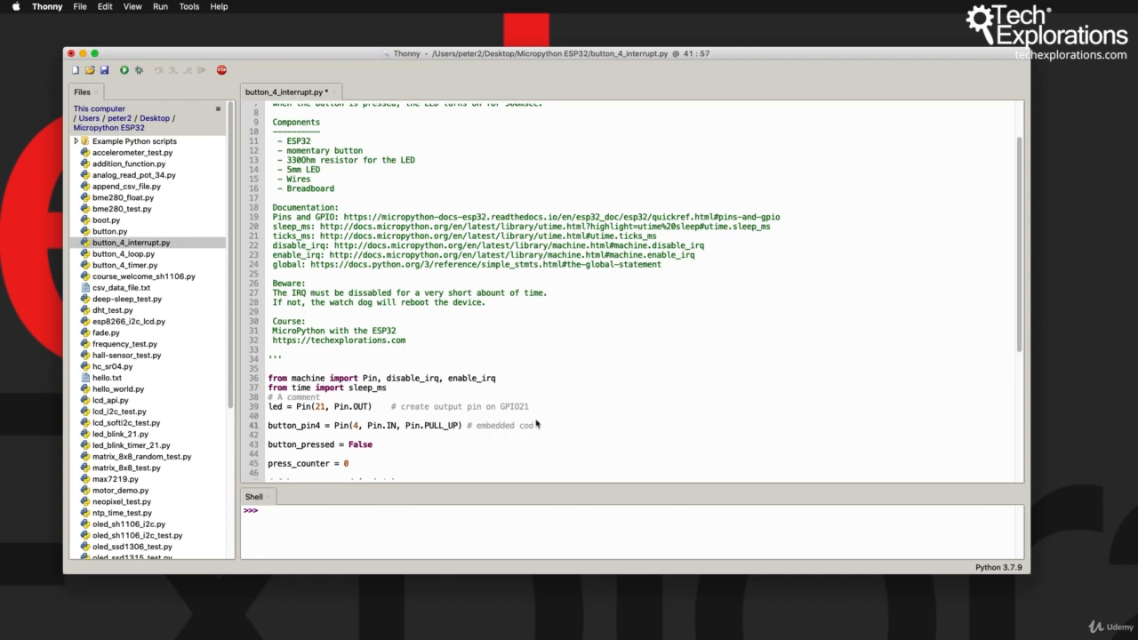
type("ment")
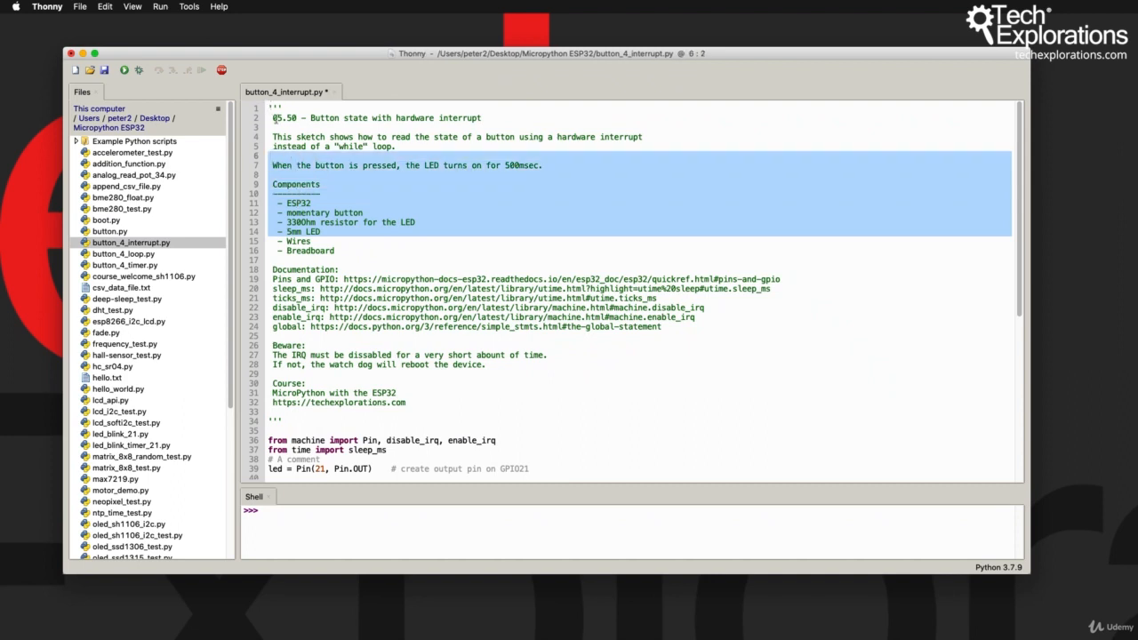
scroll("down", 3)
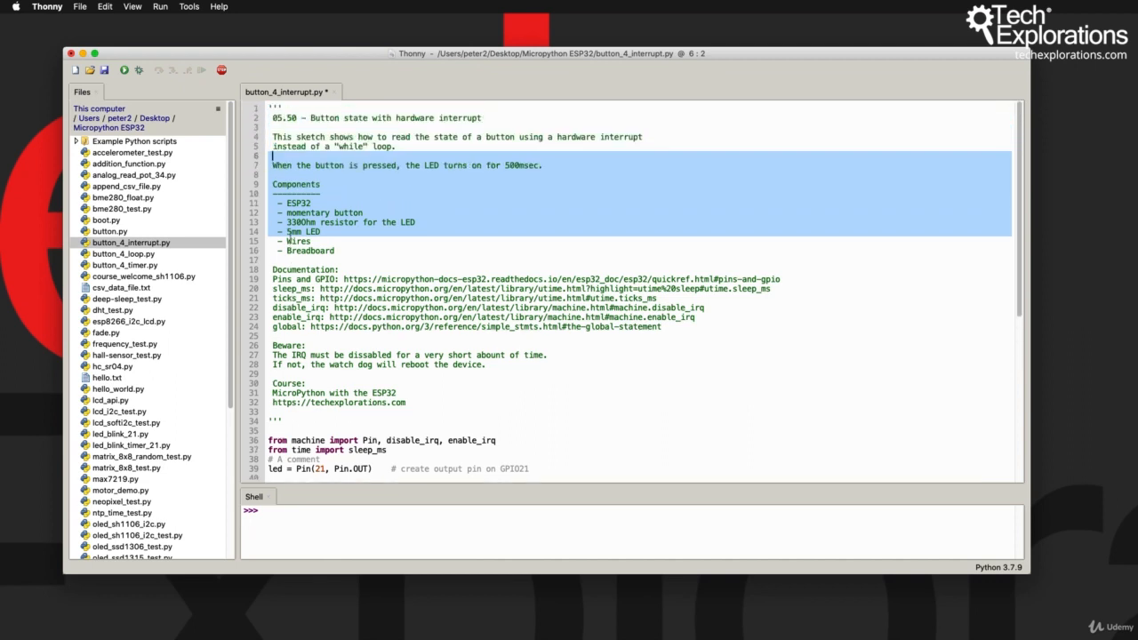
left_click(310, 242)
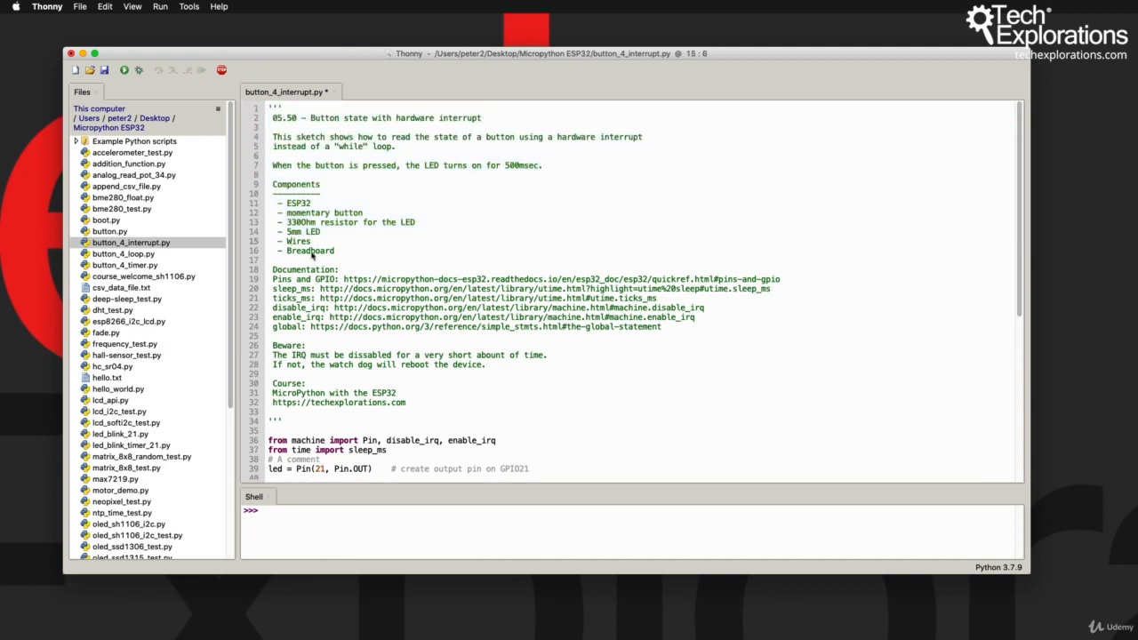
scroll("down", 3)
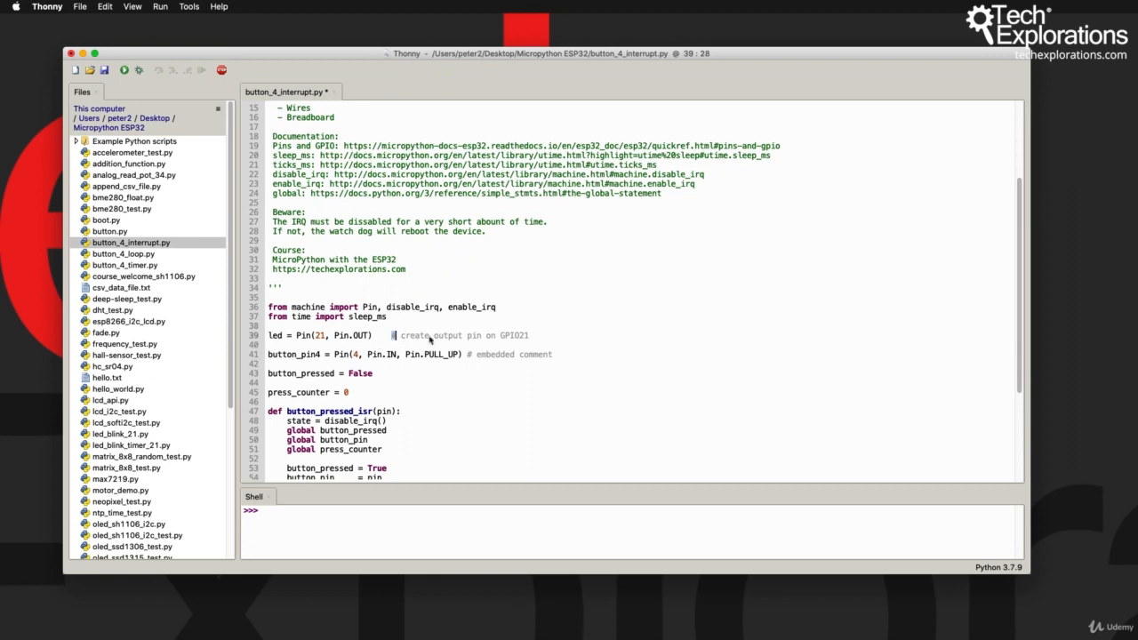
left_click_drag(398, 335, 527, 334)
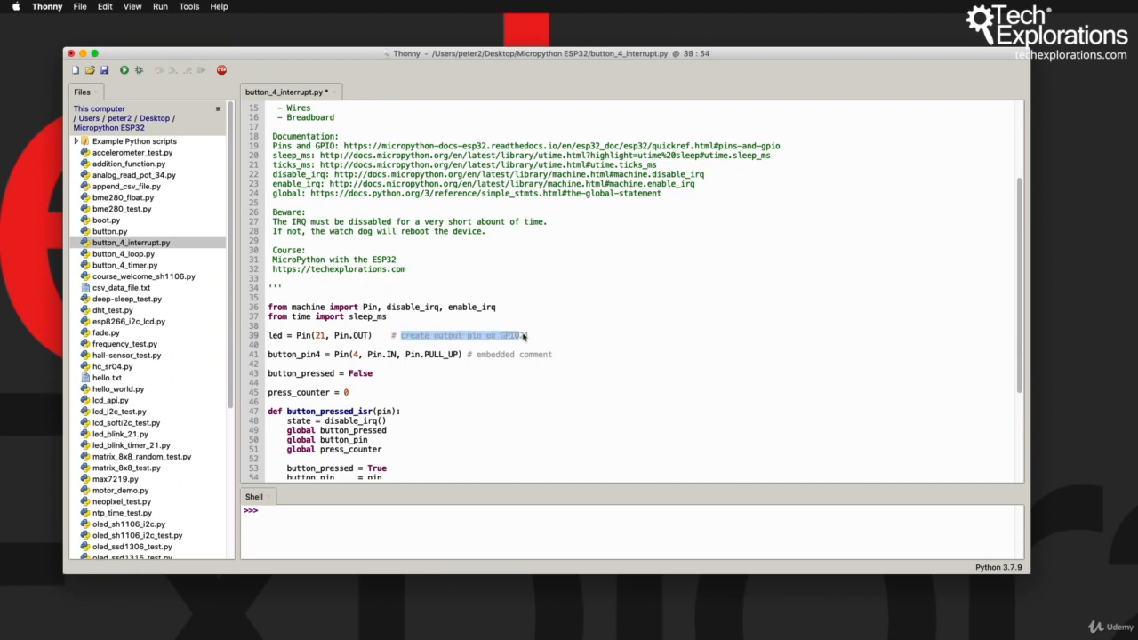